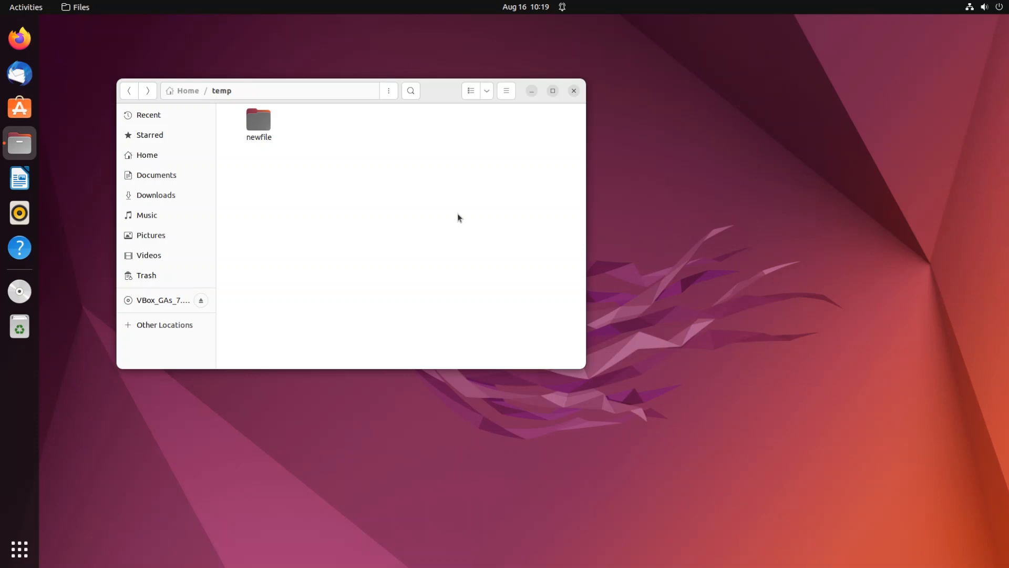
pyautogui.moveTo(341, 166)
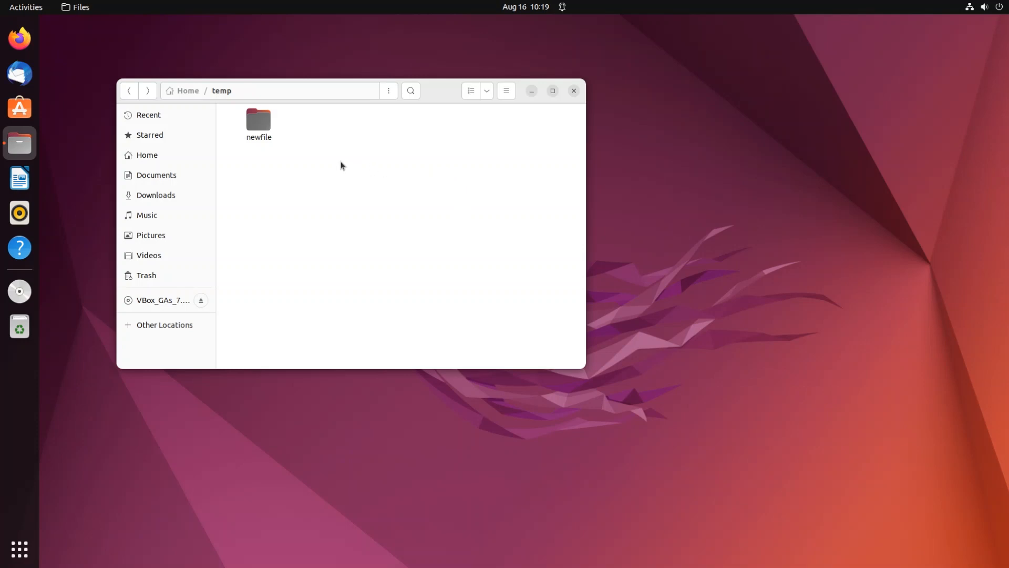
# Step: Peek inside newfile, return to temp, and launch a terminal from the temp folder
pyautogui.doubleClick(258, 120)
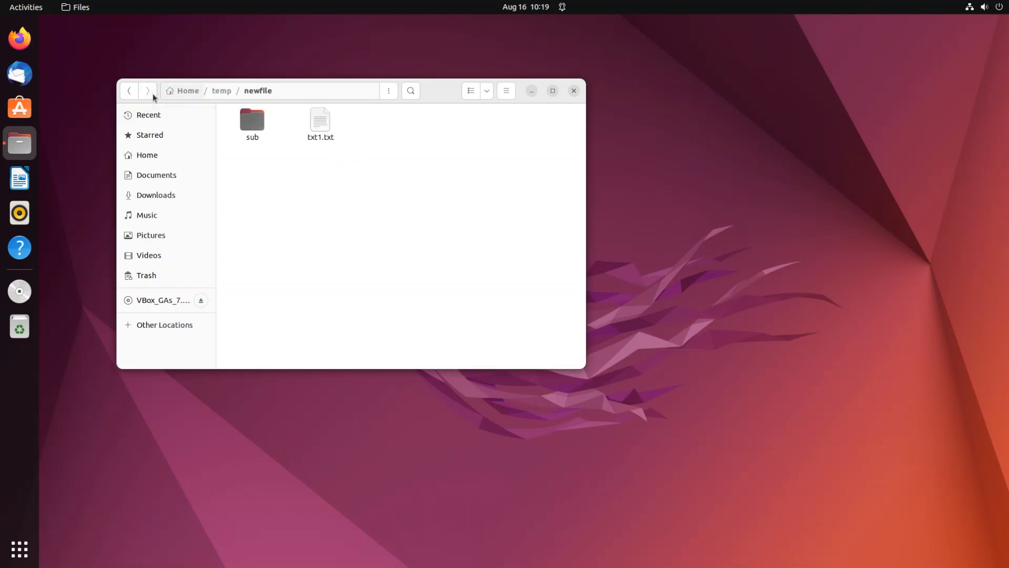
pyautogui.click(128, 90)
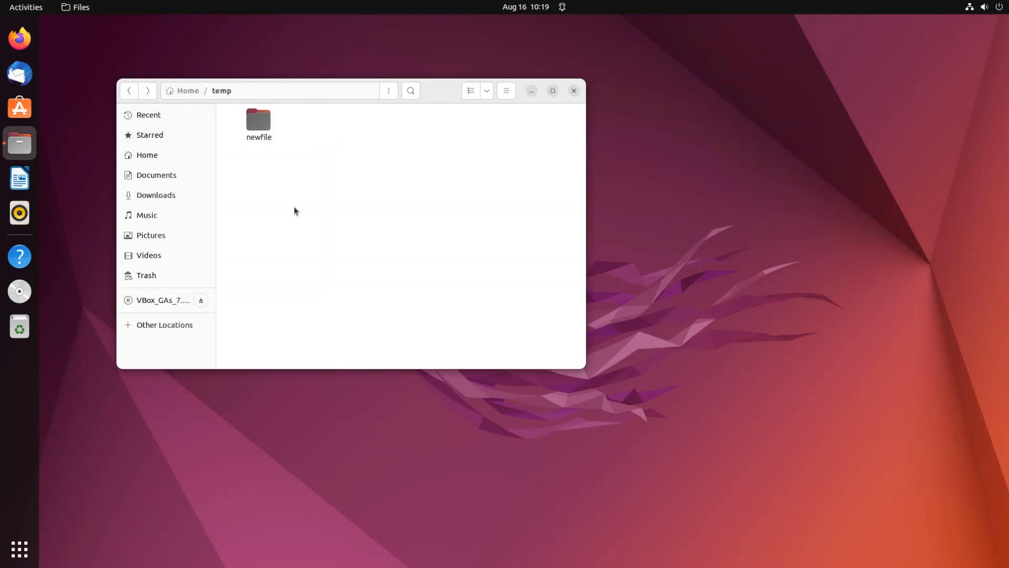
pyautogui.moveTo(277, 193)
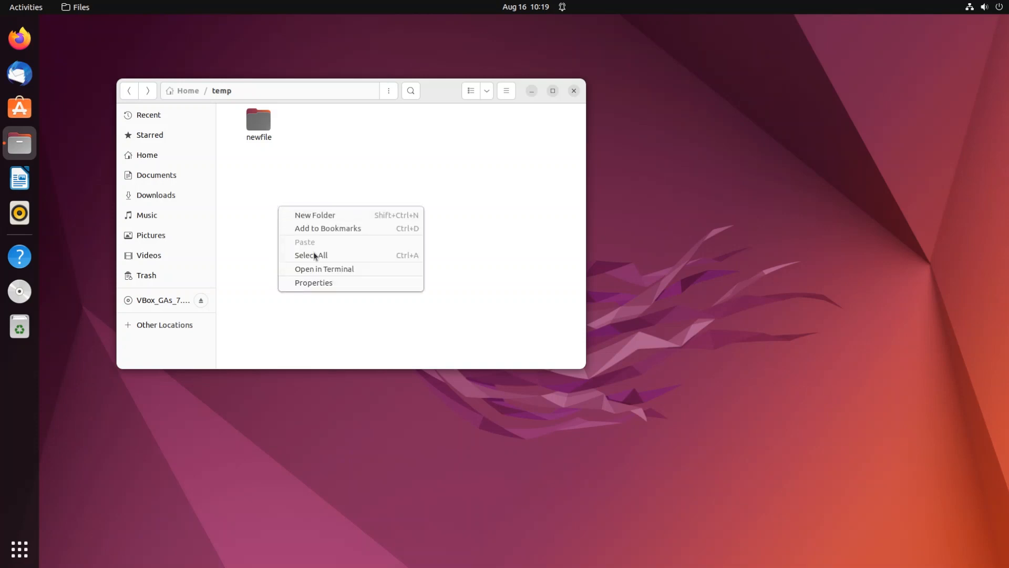
pyautogui.click(324, 268)
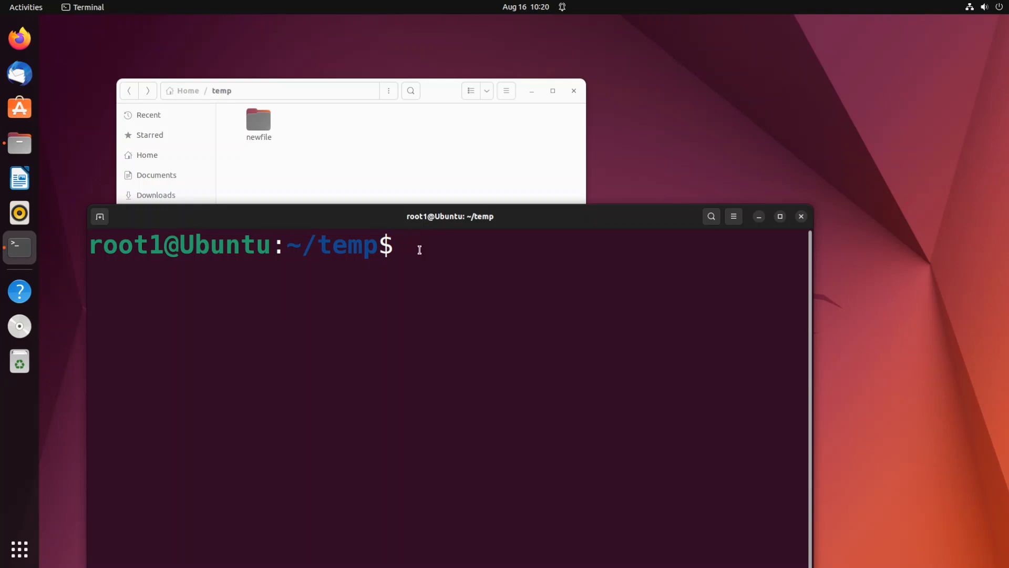
# Step: Enter 'mv newfile firstfolder' at the prompt without running it
pyautogui.write('mv')
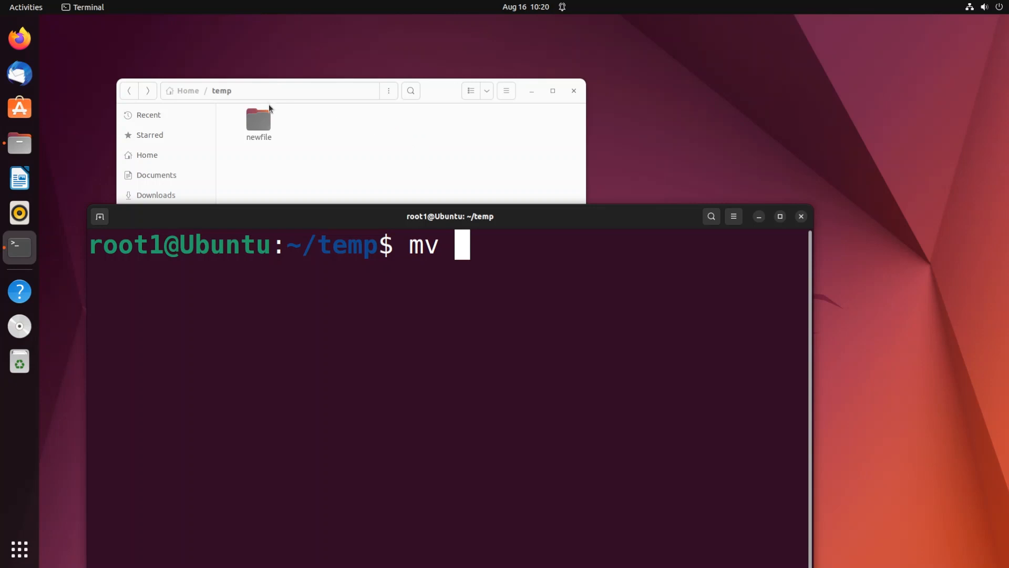
pyautogui.moveTo(513, 297)
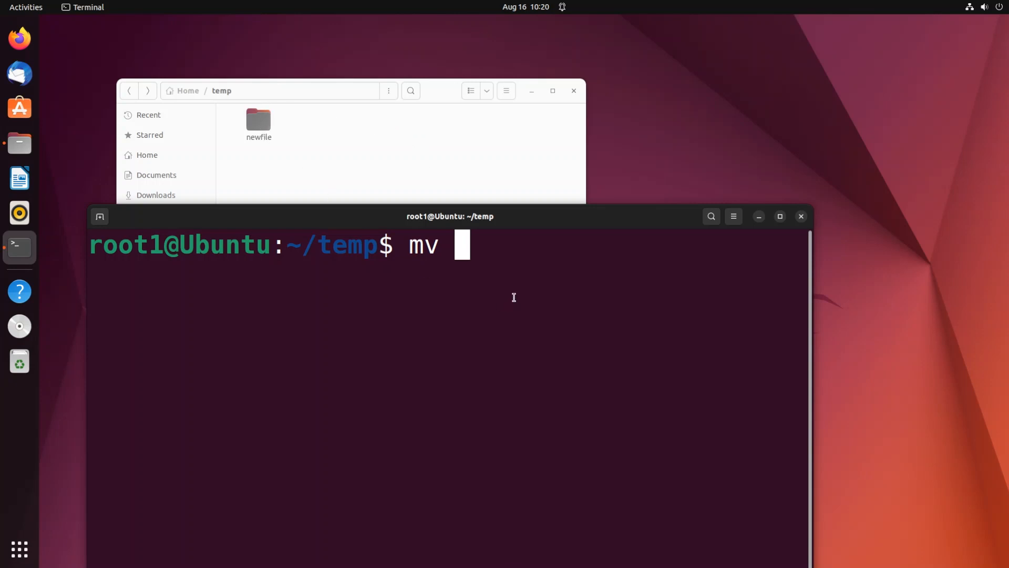
pyautogui.write('newfile')
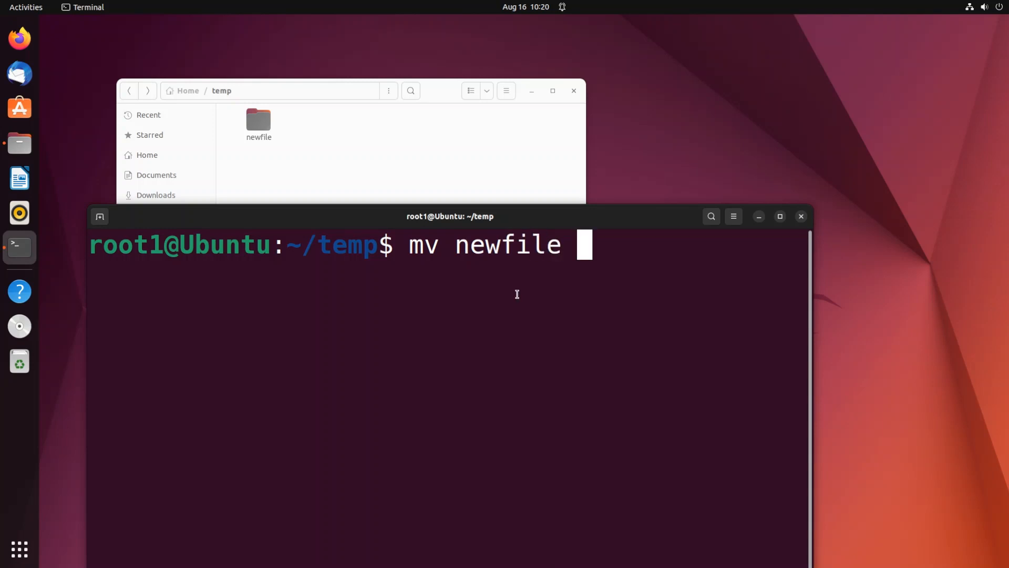
pyautogui.moveTo(379, 224)
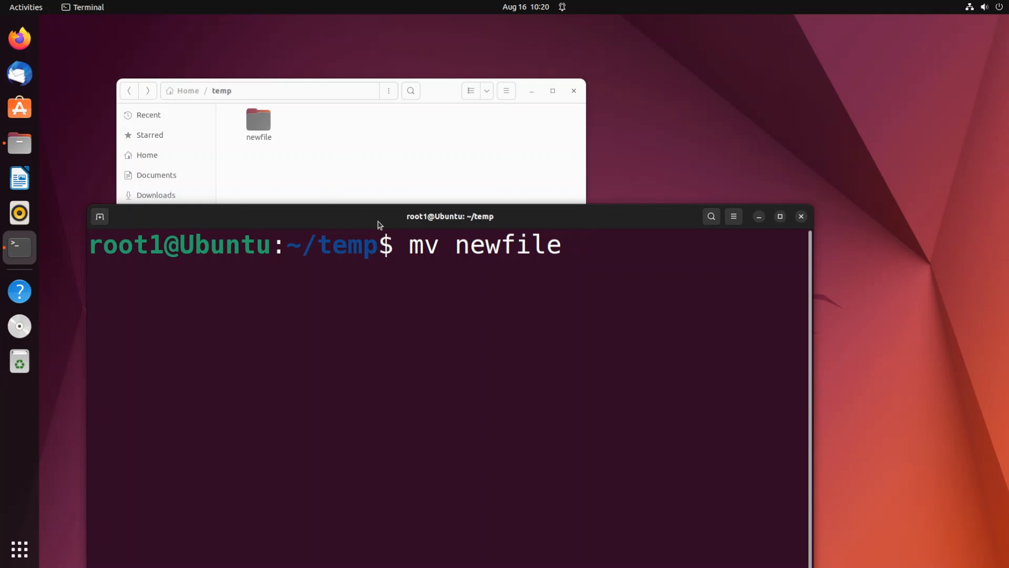
pyautogui.moveTo(598, 254)
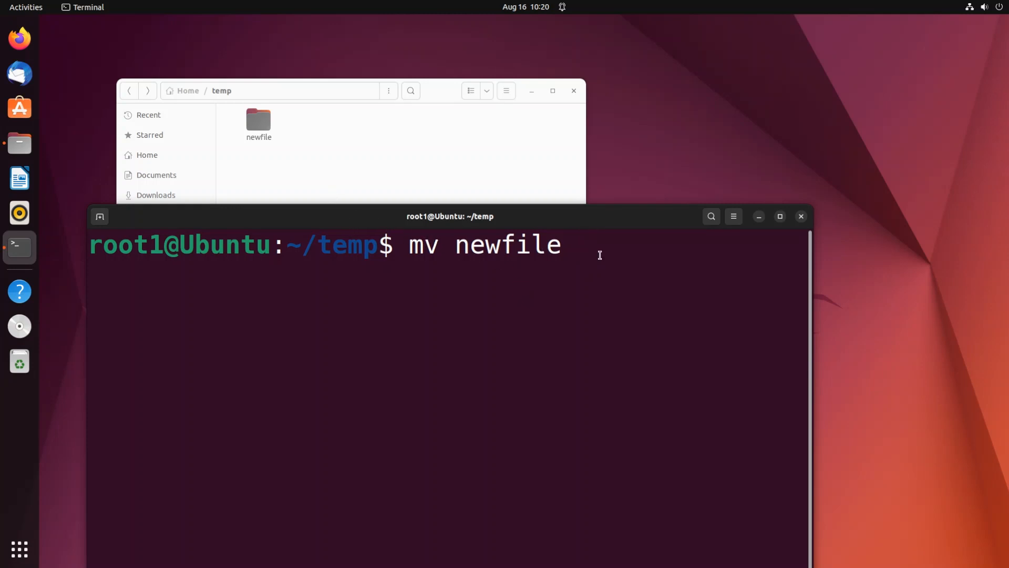
pyautogui.write('f')
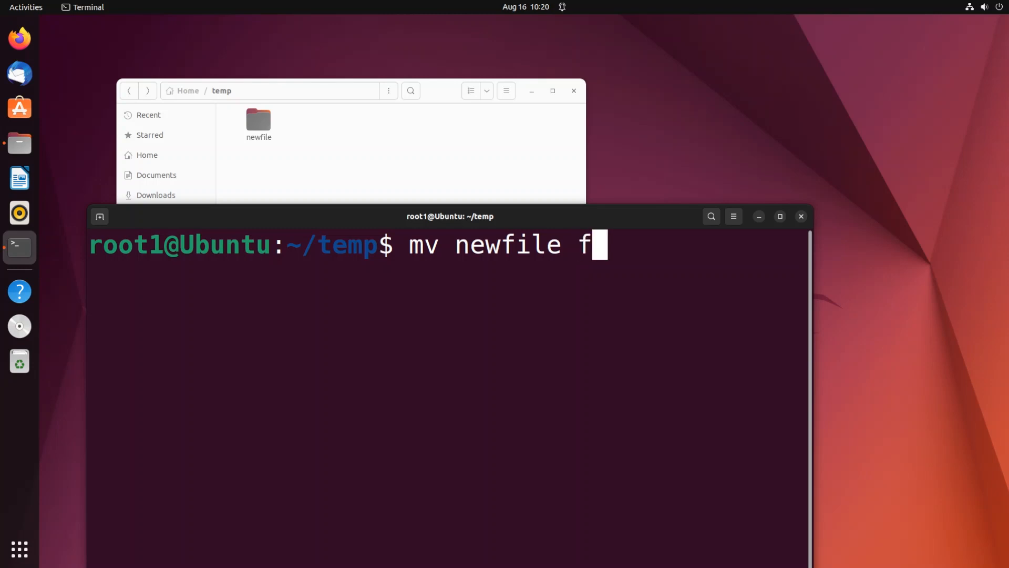
pyautogui.write('irstfolder')
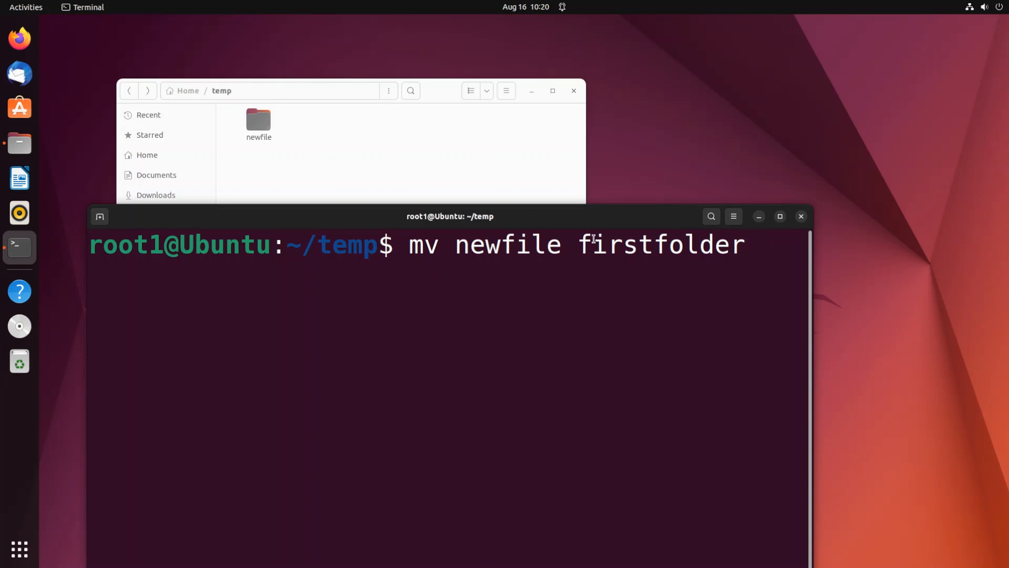
pyautogui.moveTo(299, 154)
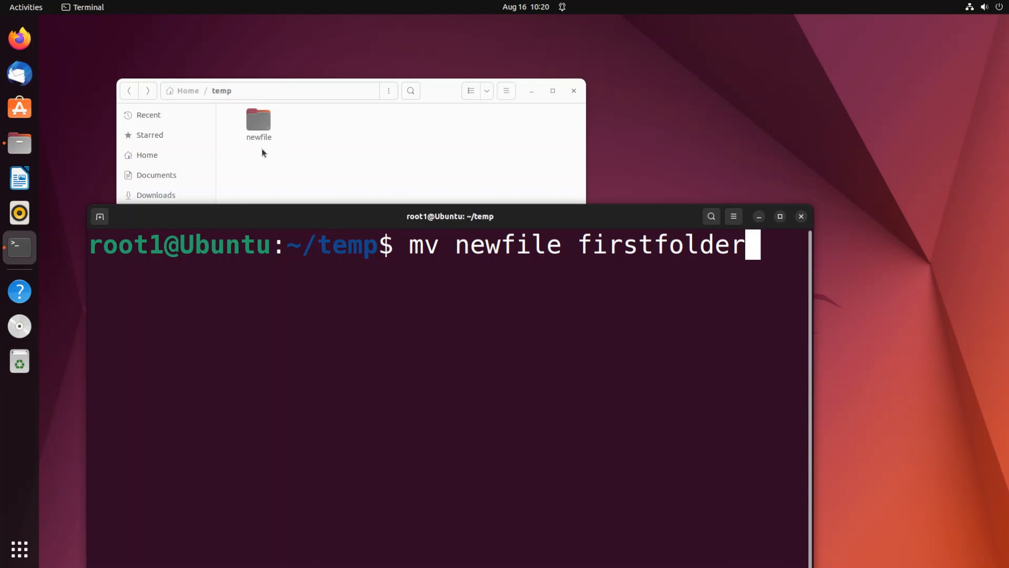
# Step: Run the rename and verify firstfolder still contains sub and txt1.txt, then return to temp
pyautogui.press('Return')
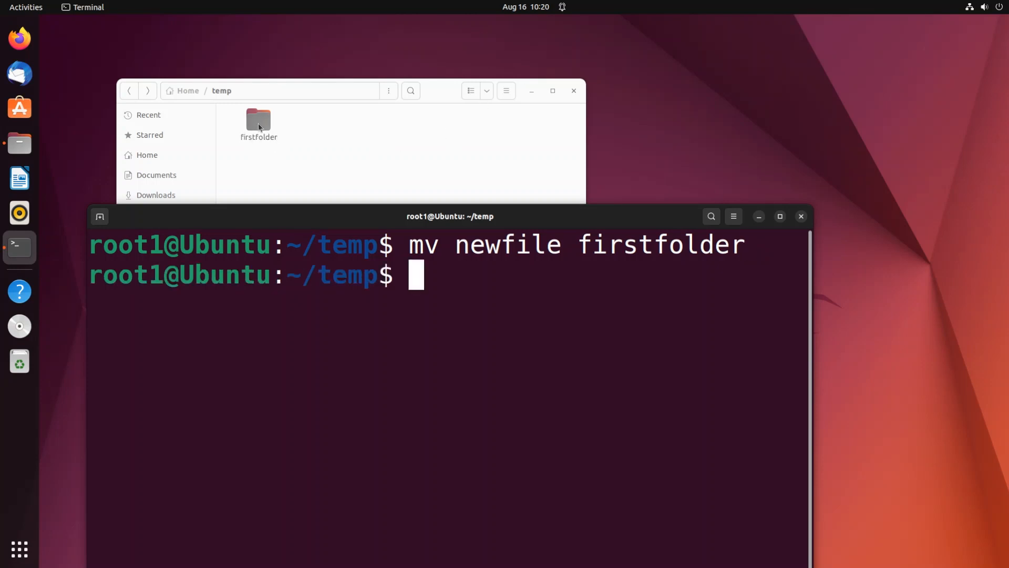
pyautogui.doubleClick(259, 121)
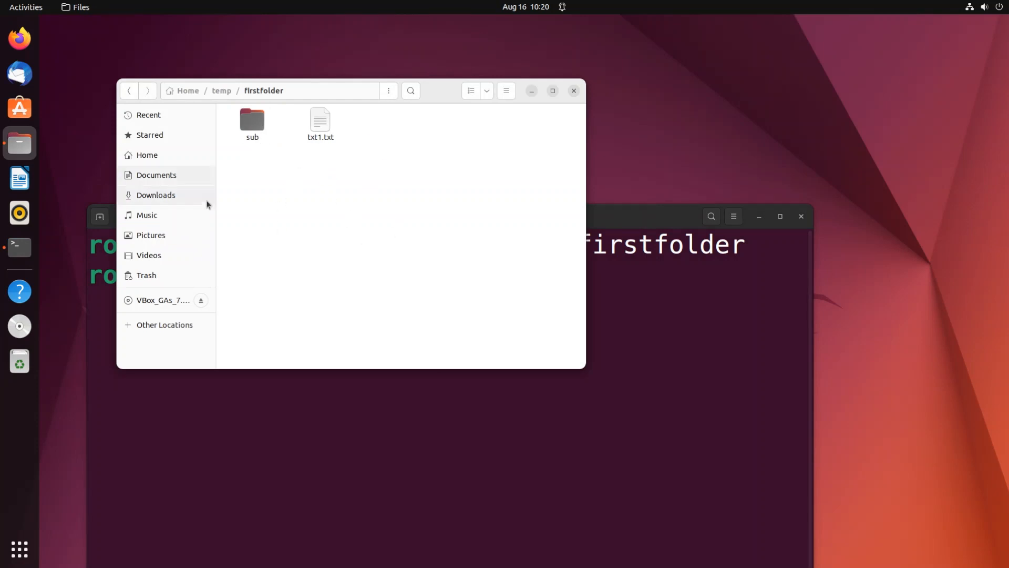
pyautogui.moveTo(132, 102)
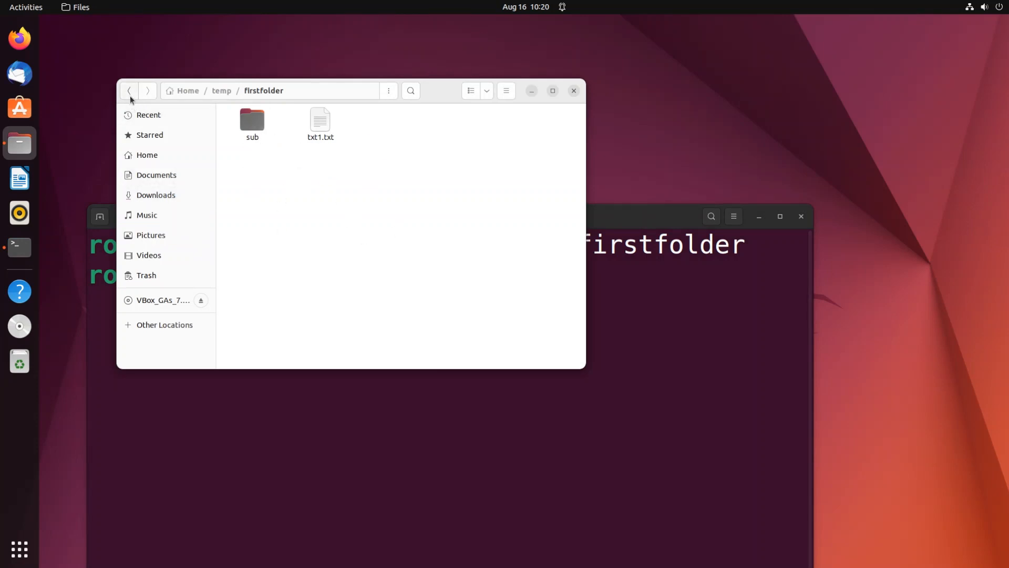
pyautogui.click(130, 89)
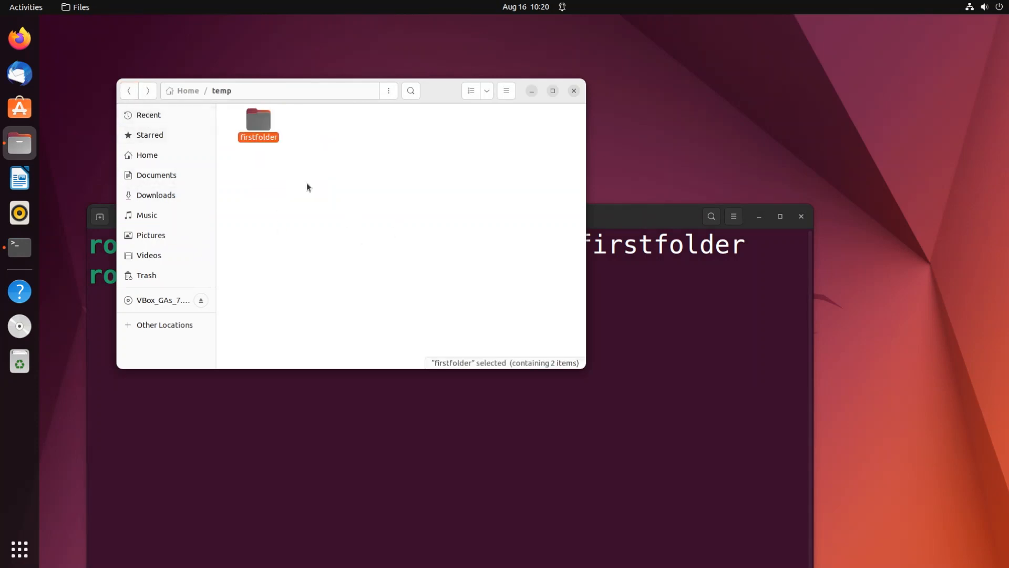